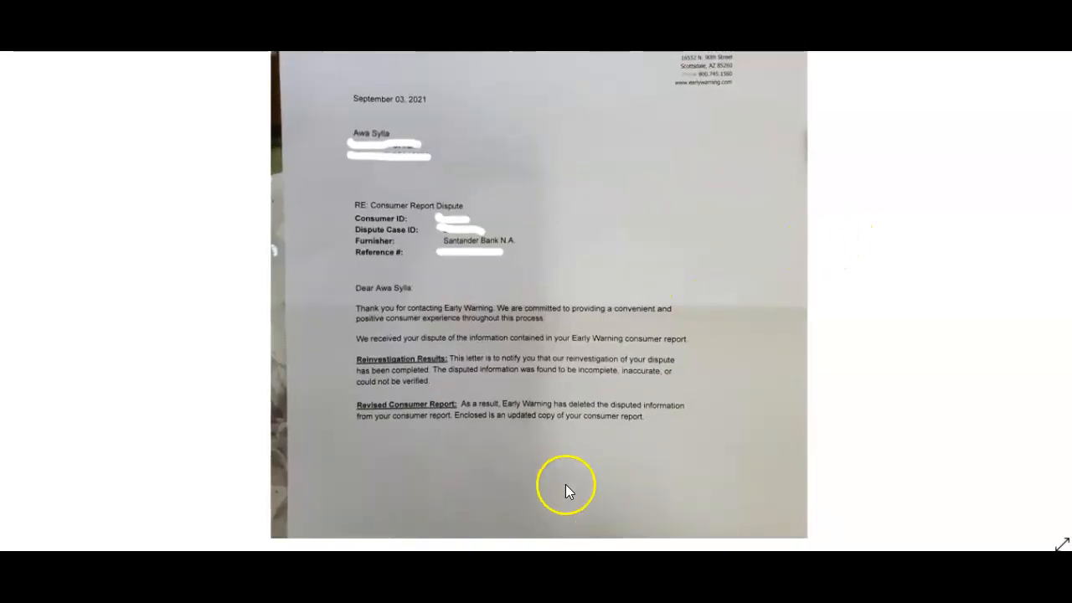
mouse_move(587, 377)
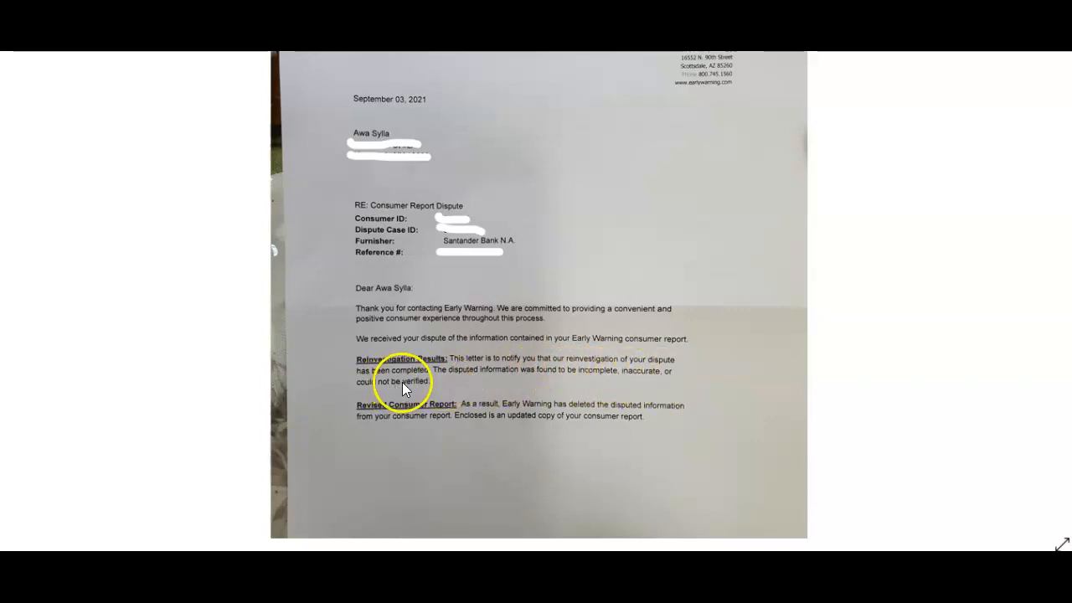
mouse_move(620, 417)
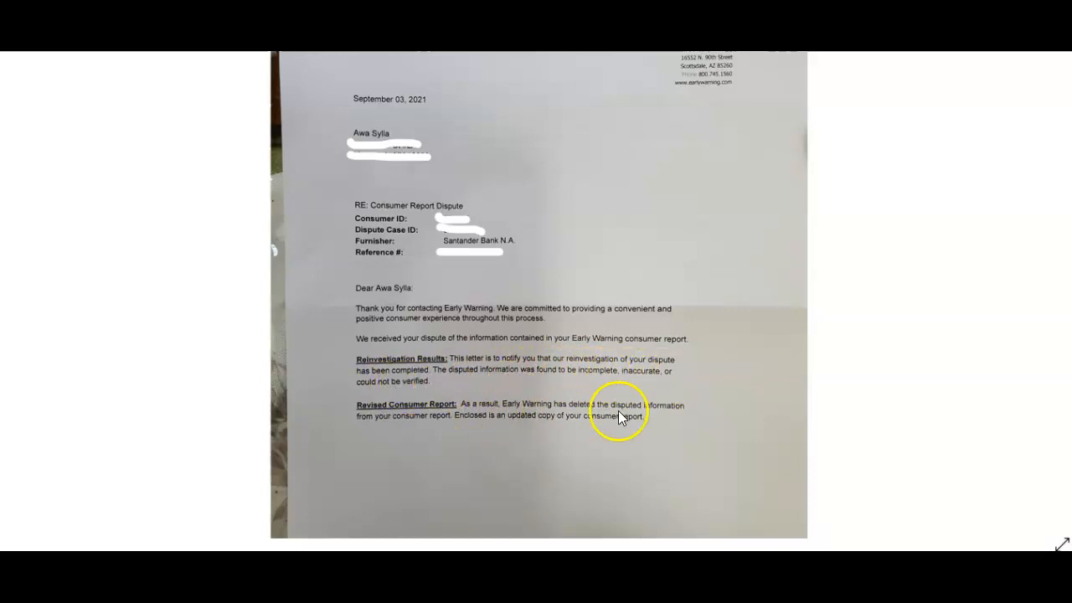
mouse_move(489, 355)
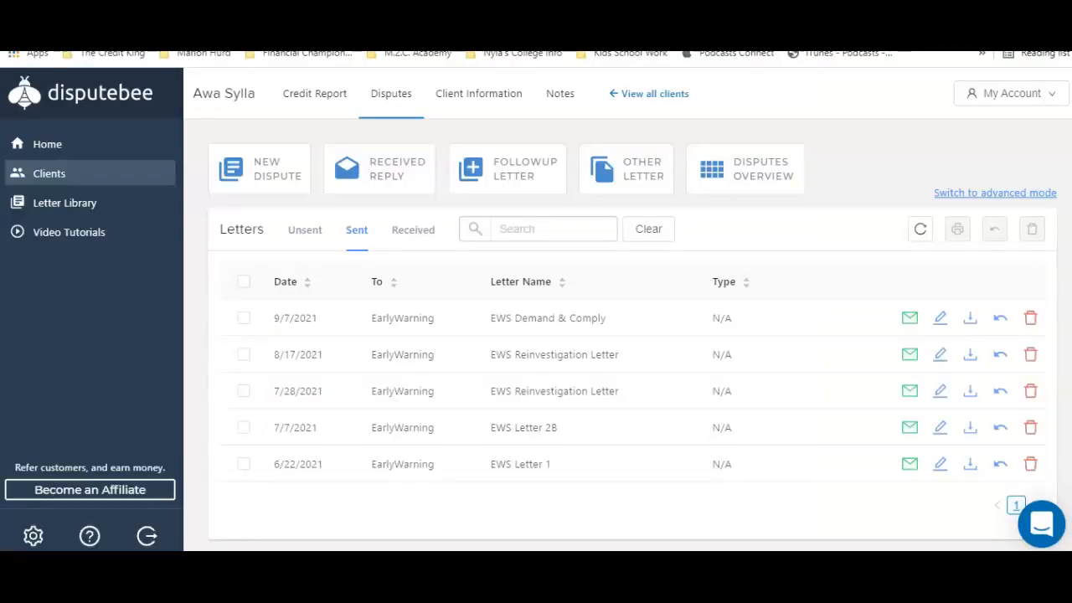
mouse_move(233, 131)
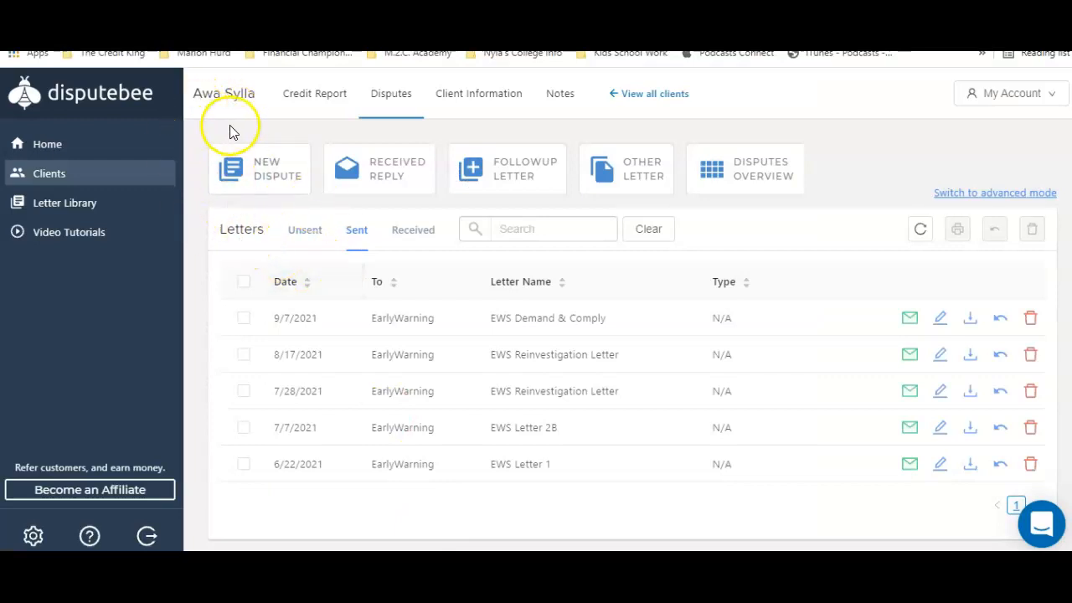
mouse_move(362, 501)
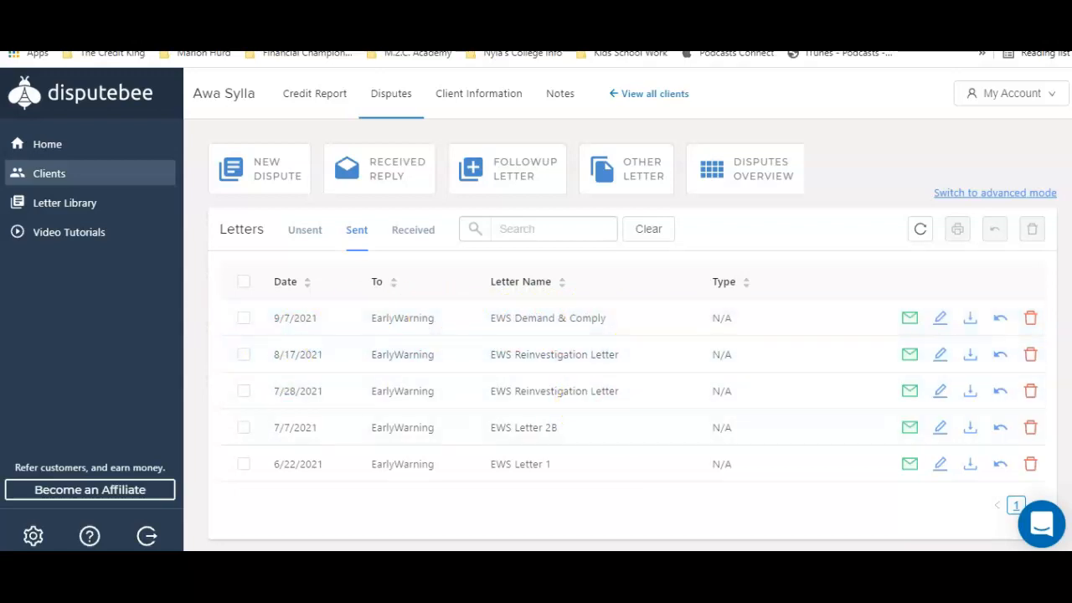
mouse_move(338, 459)
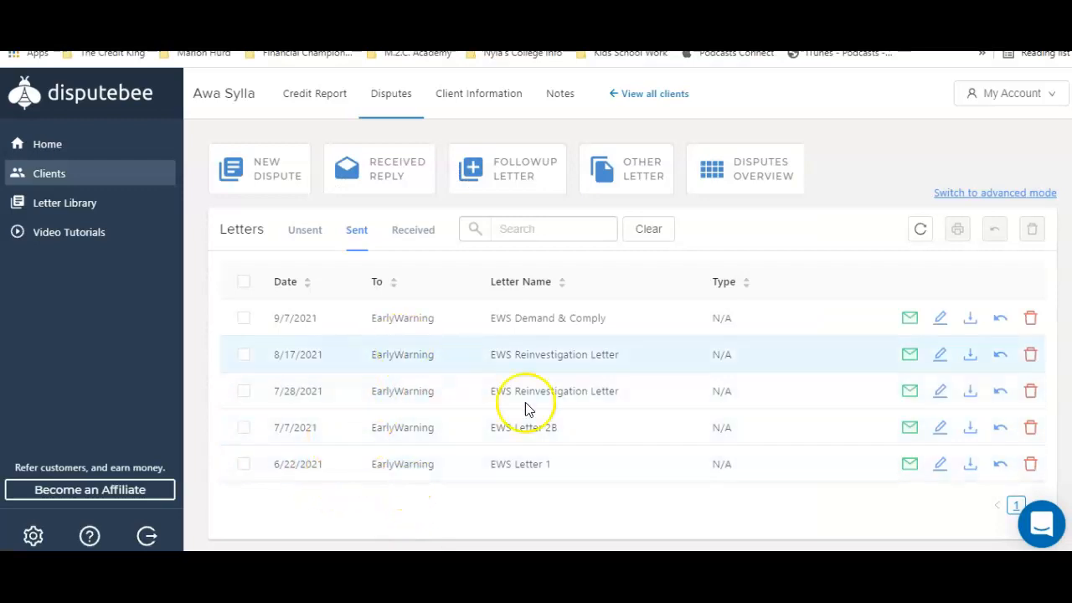
mouse_move(593, 523)
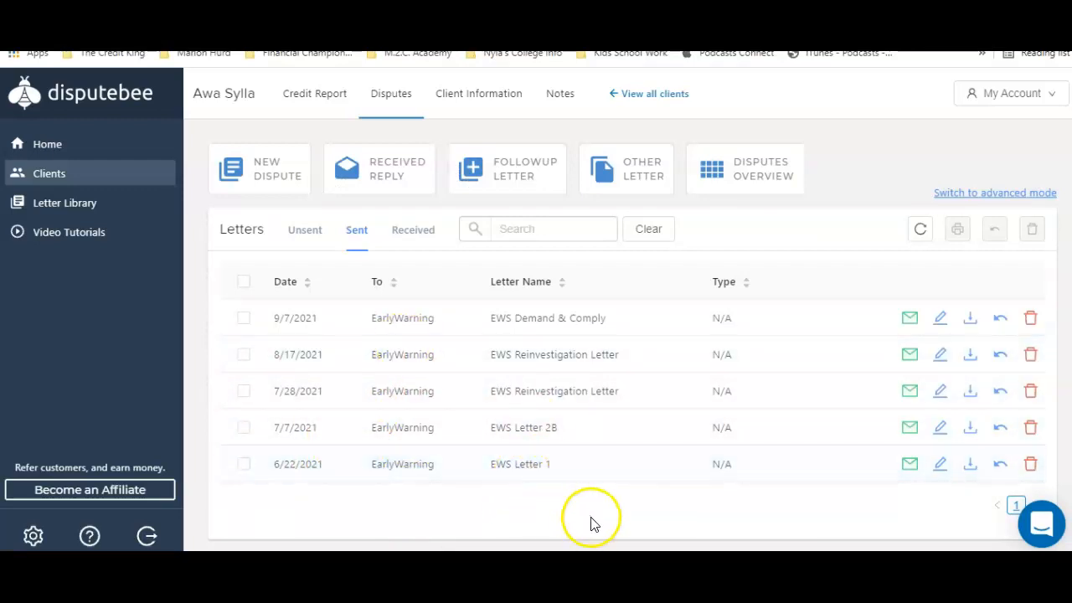
mouse_move(245, 110)
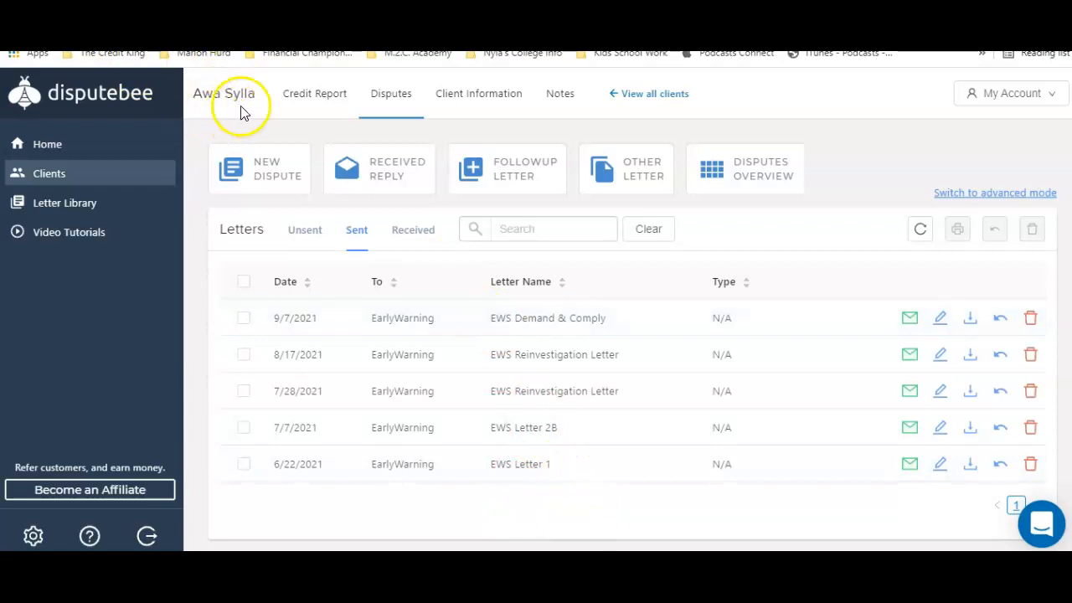